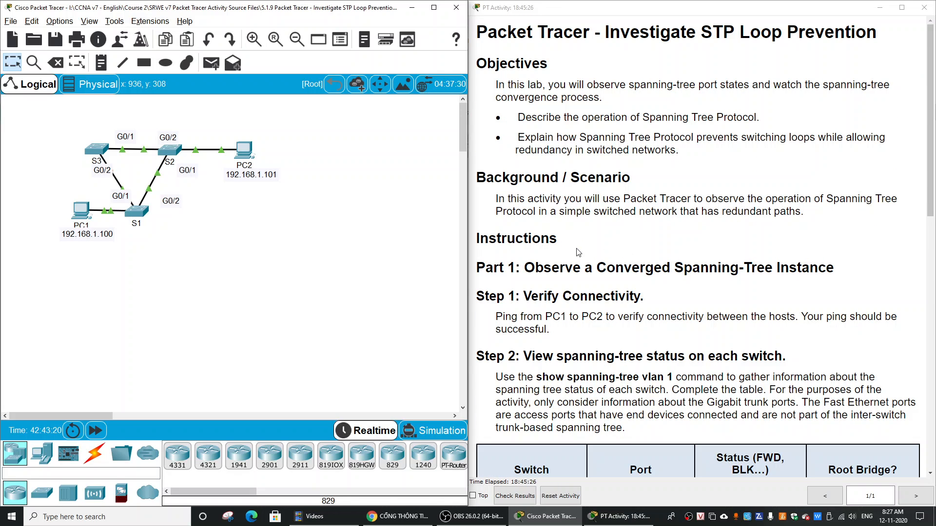
mouse_move(352, 275)
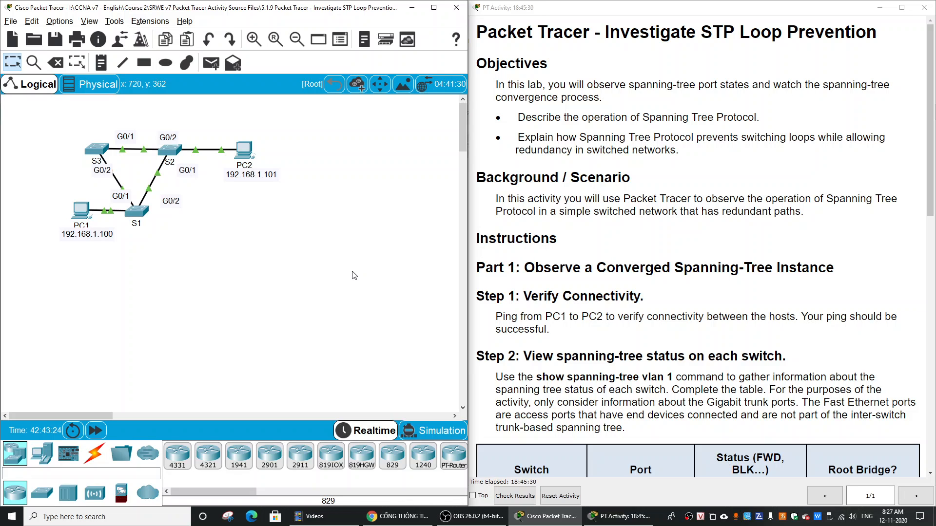
mouse_move(311, 279)
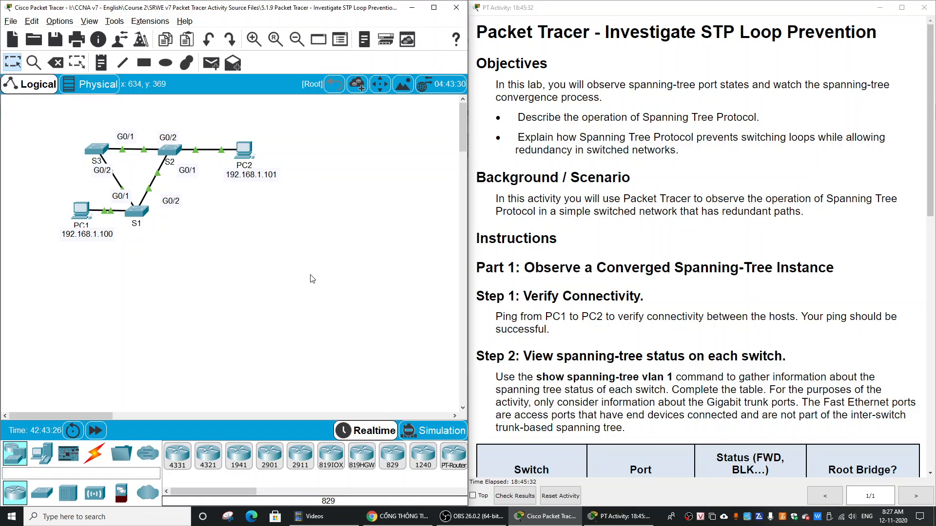
mouse_move(275, 264)
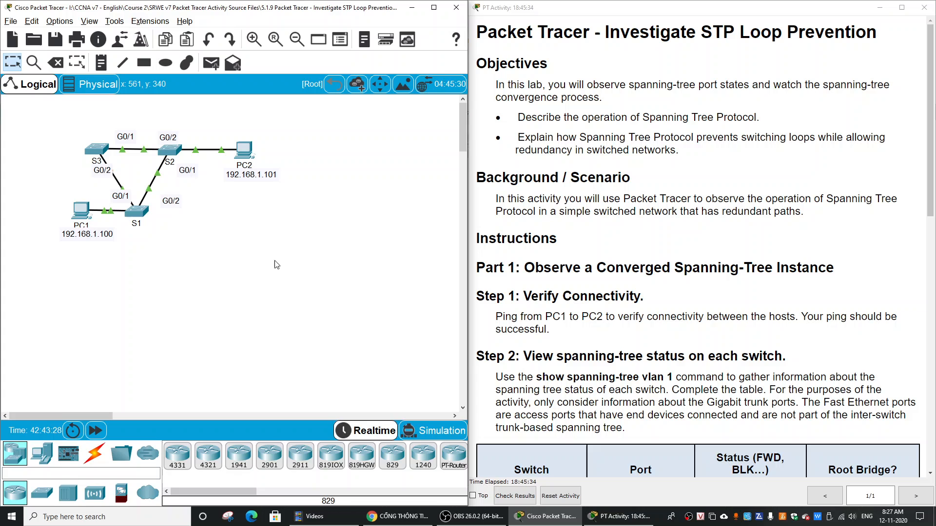
mouse_move(88, 131)
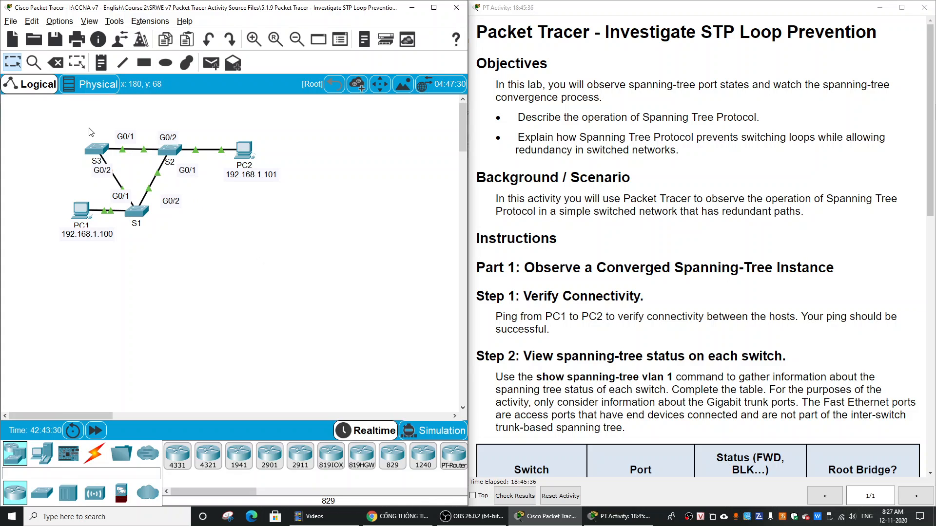
Scroll the instructions down to Part 1's spanning-tree status table for S1–S3
drag(88, 129, 200, 231)
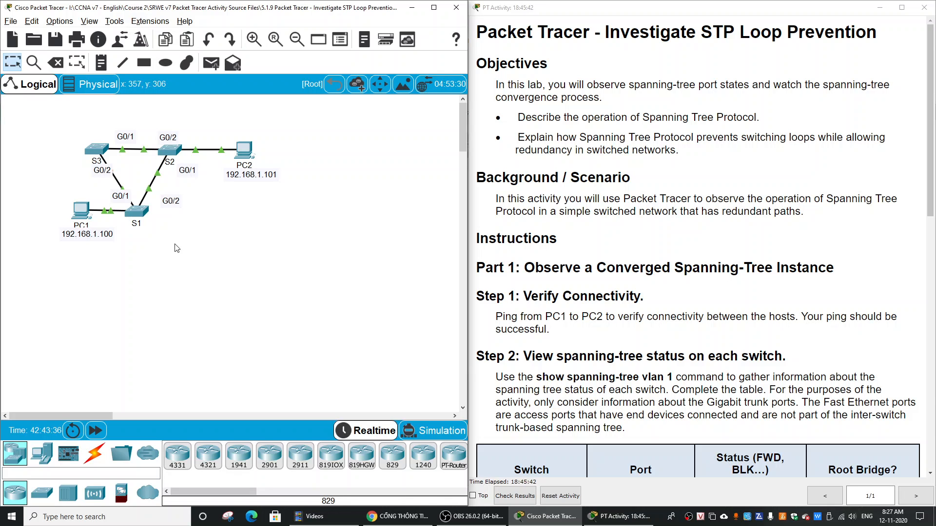
mouse_move(283, 210)
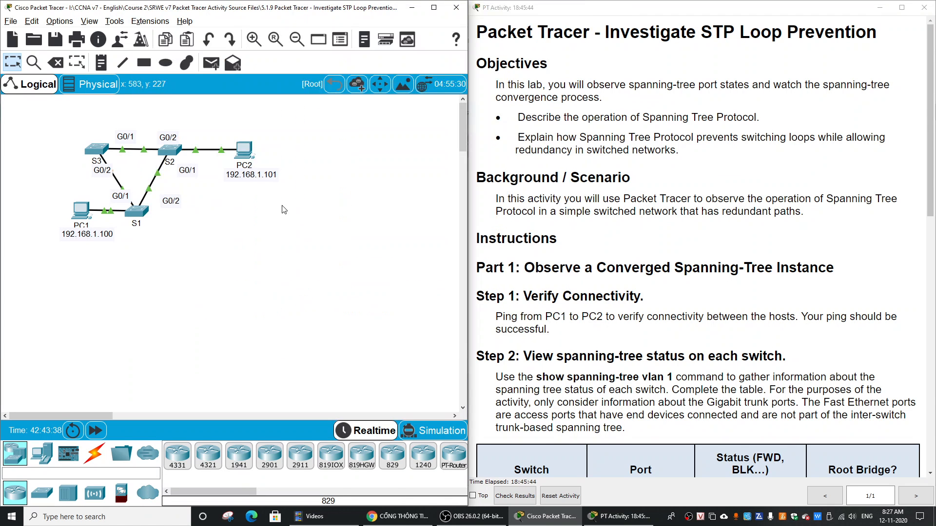
mouse_move(182, 228)
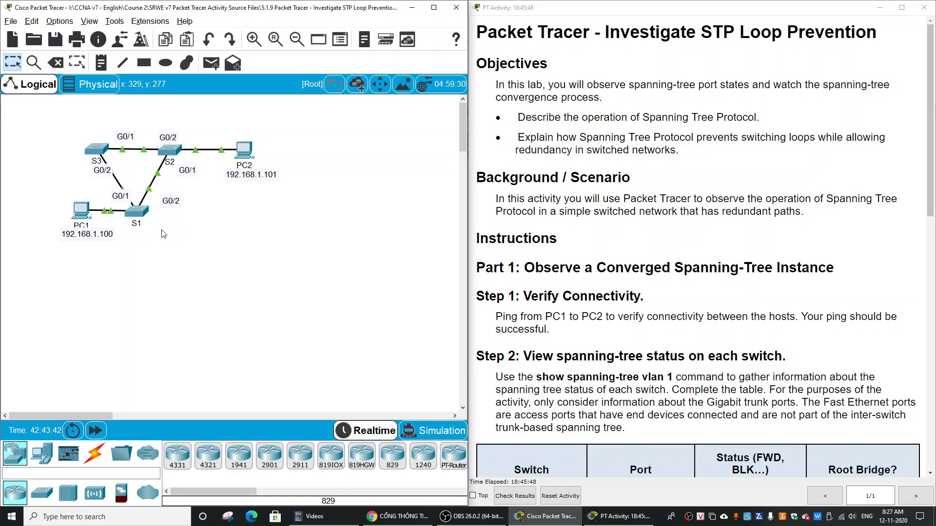
mouse_move(218, 258)
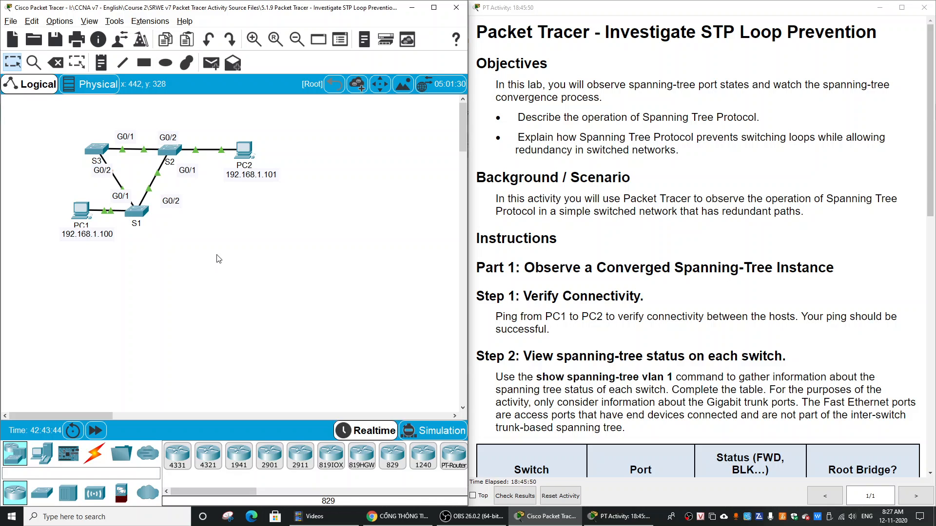
scroll(down, 3)
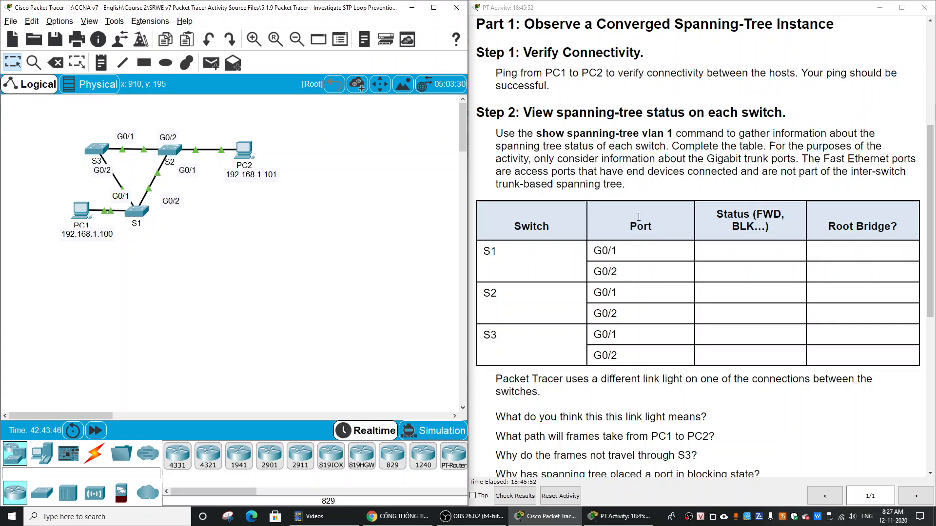
mouse_move(524, 37)
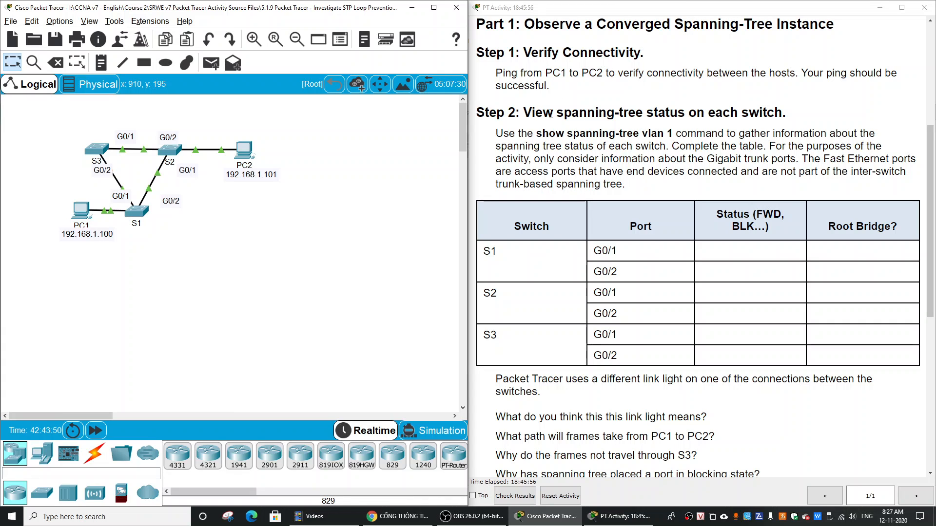
mouse_move(221, 132)
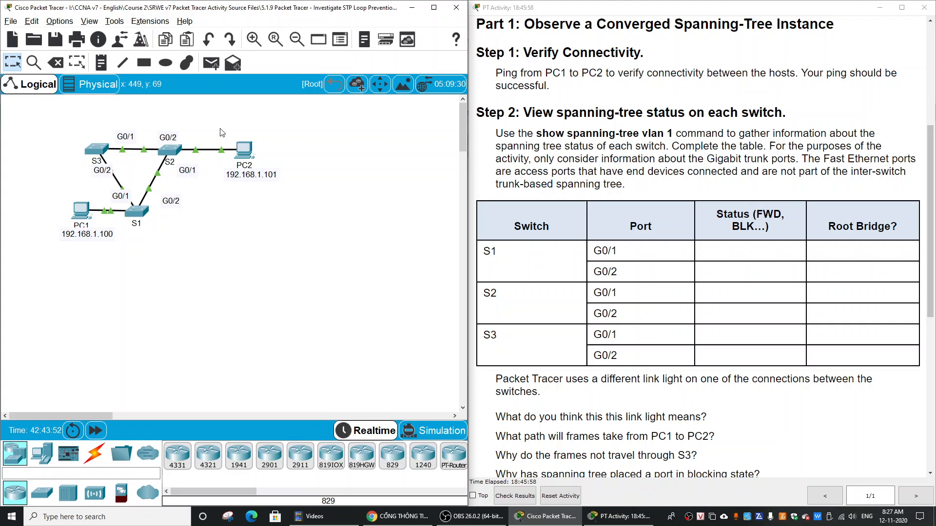
mouse_move(268, 176)
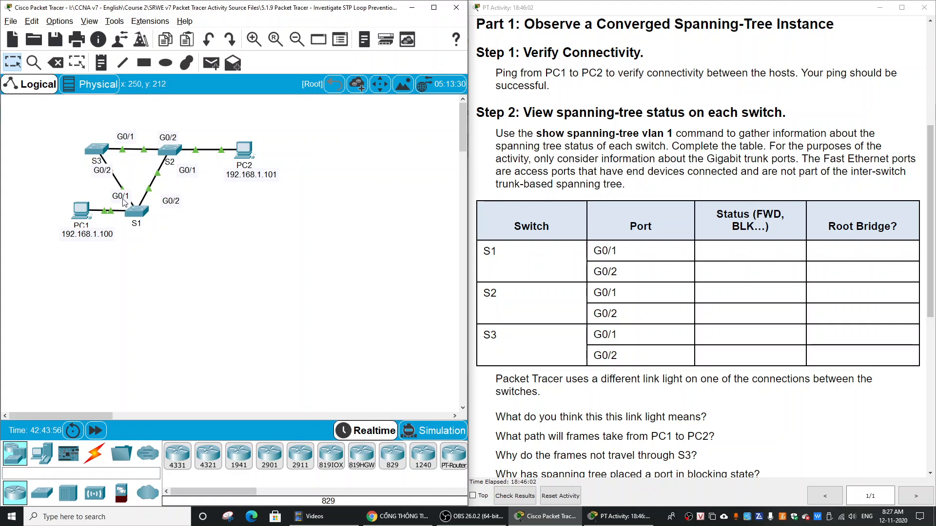
mouse_move(82, 222)
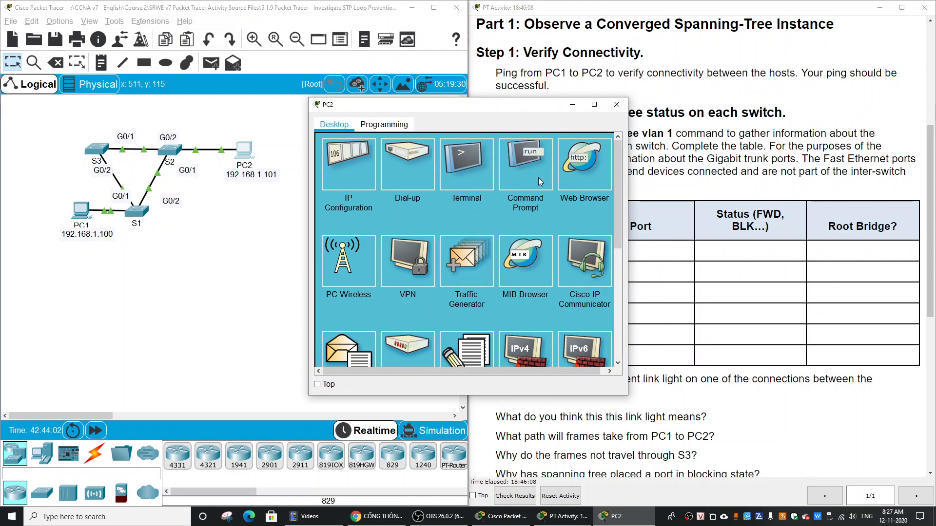
Ping PC2 at 192.168.1.101 from PC1's Command Prompt
click(348, 164)
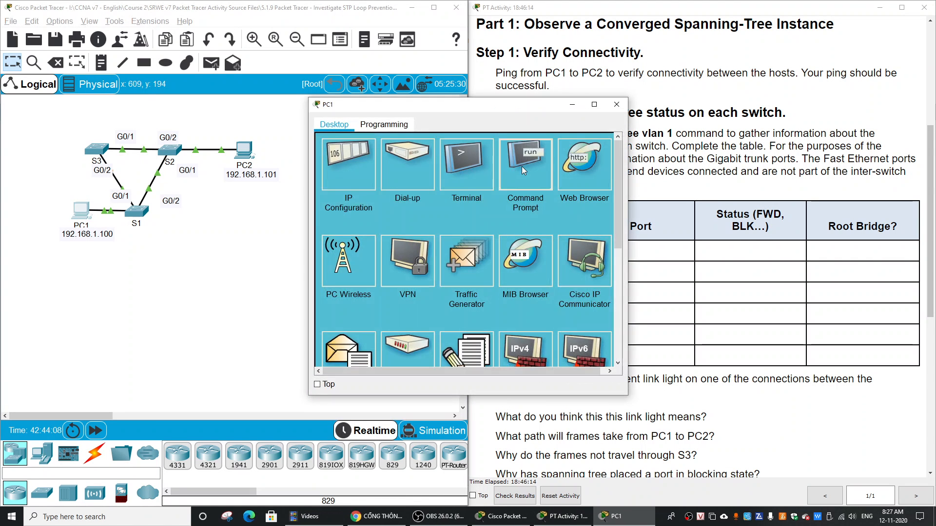
click(524, 163)
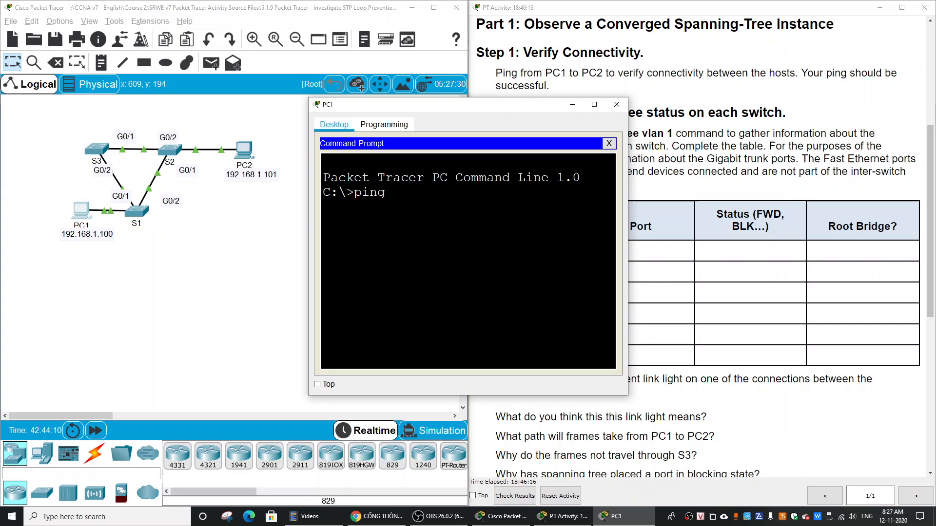
text(192.168.1.101)
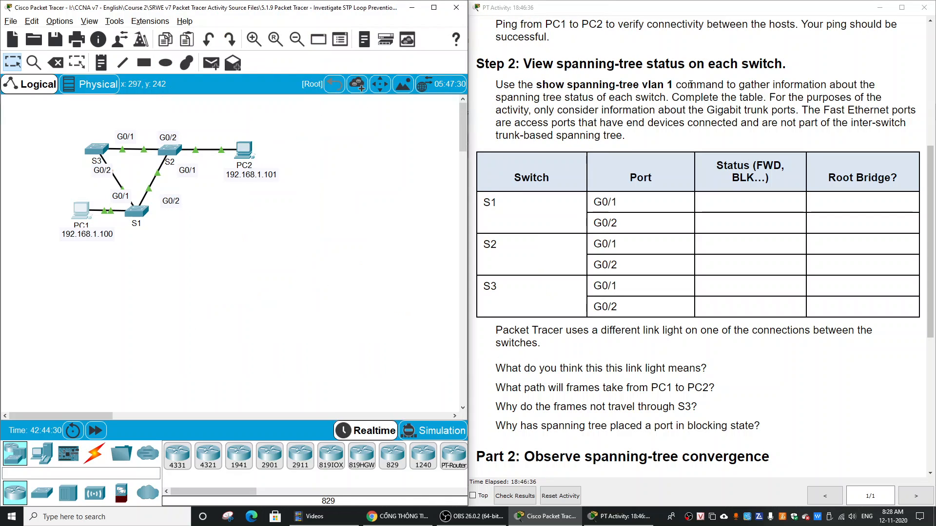
Select the vlan 1 command text in the instructions and open switch S1's CLI
double_click(654, 85)
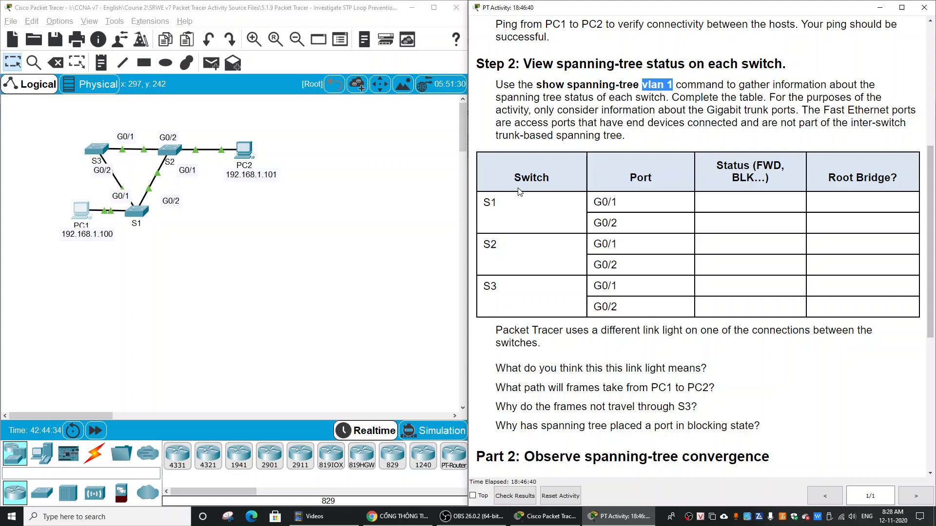
mouse_move(162, 231)
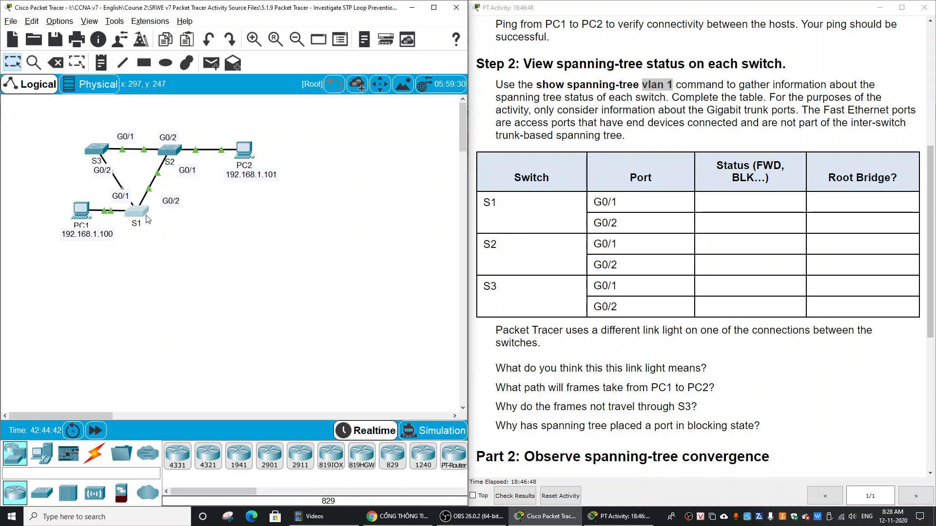
click(136, 210)
text(show)
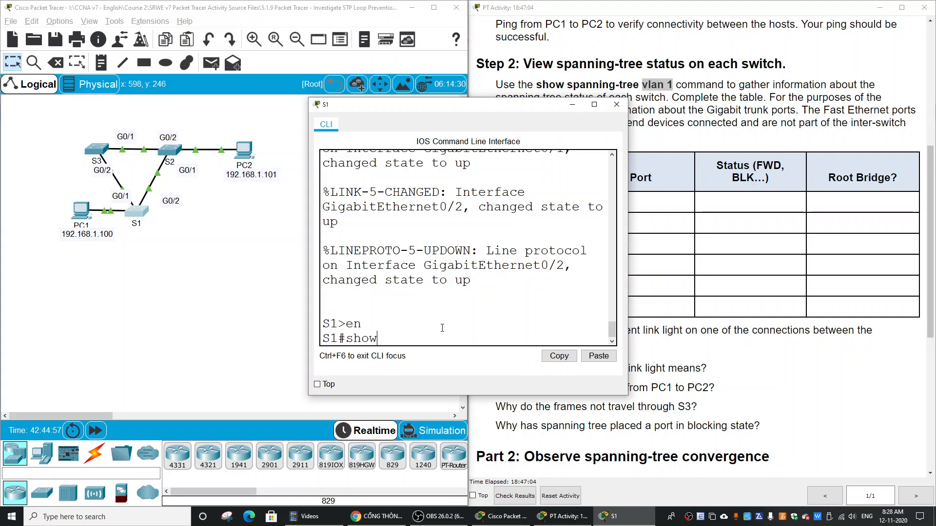
Run show spanning-tree vlan 1 on S1 and mark the Gi0/2 root forwarding entry
text(sp)
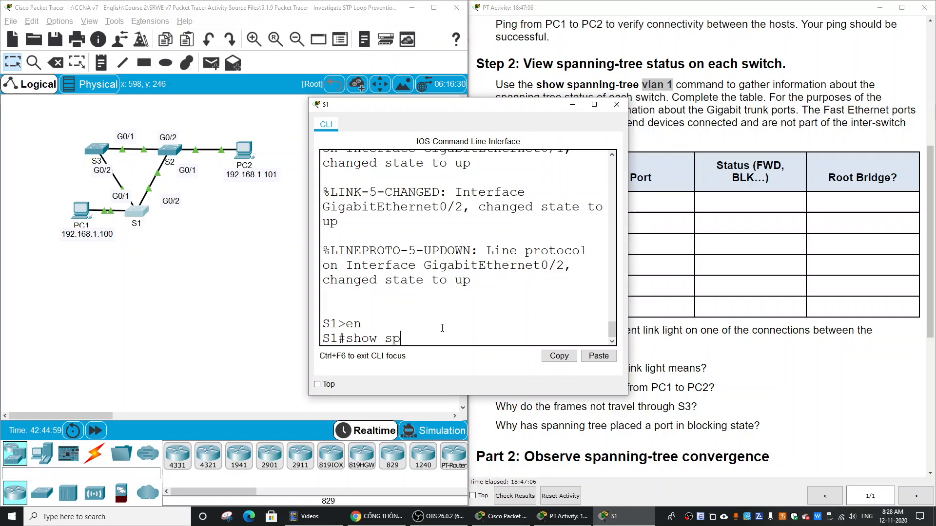
text(anning-tree vlan)
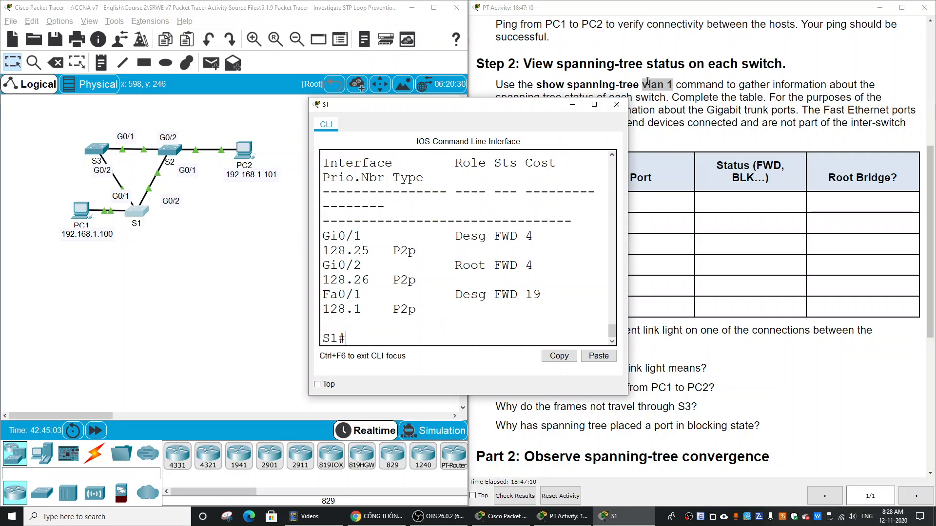
click(593, 104)
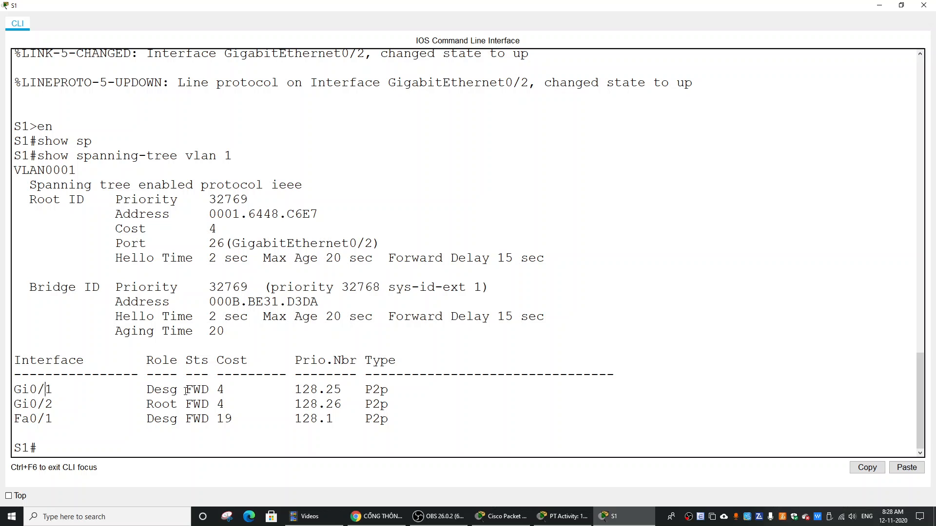
double_click(196, 390)
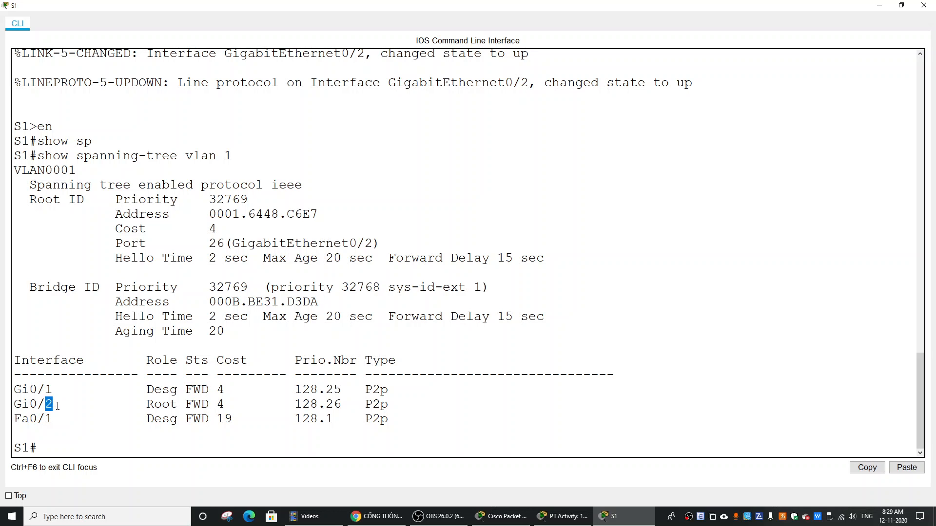
mouse_move(94, 418)
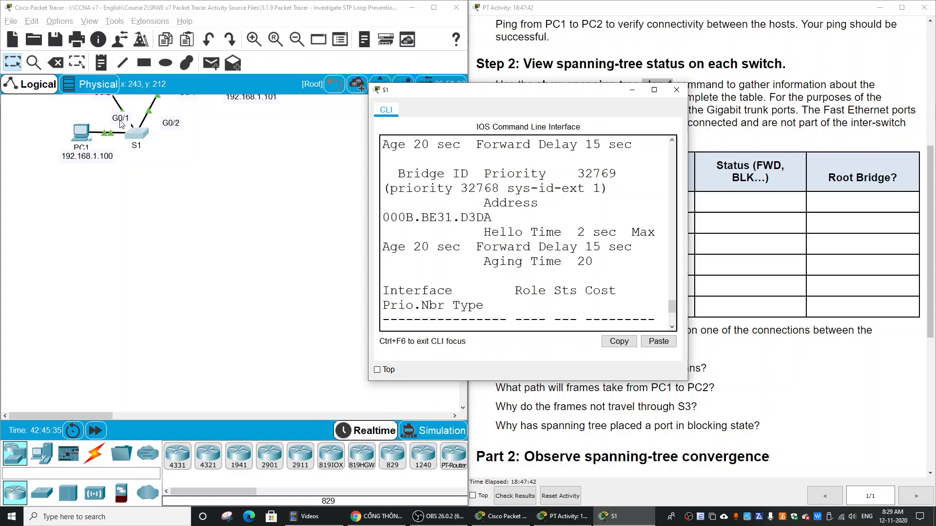
mouse_move(168, 135)
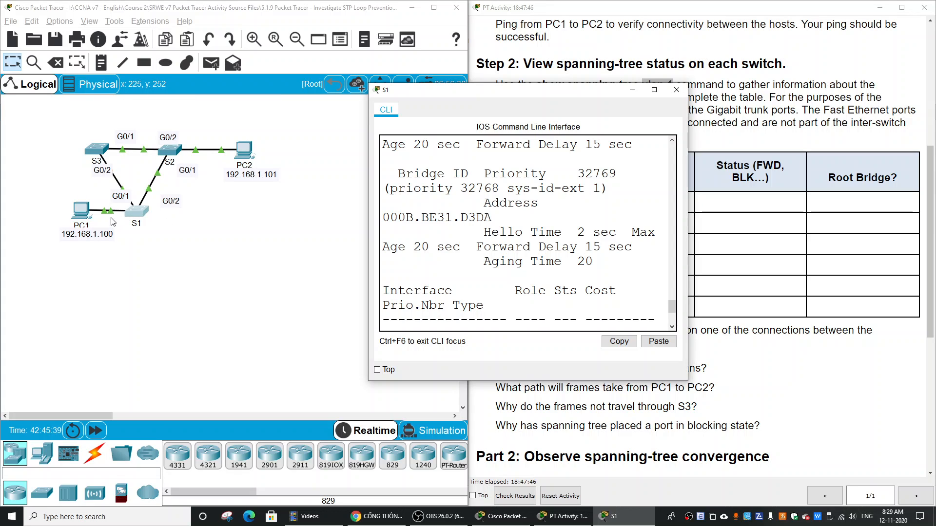
mouse_move(120, 218)
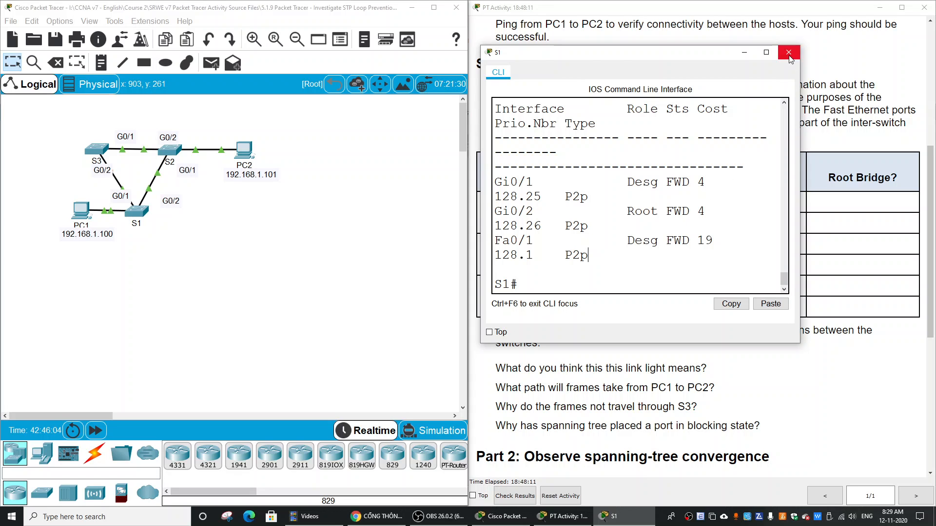
Run show spanning-tree on S2, noting Gi0/1 forwarding, between closing S1's and S2's consoles
click(789, 53)
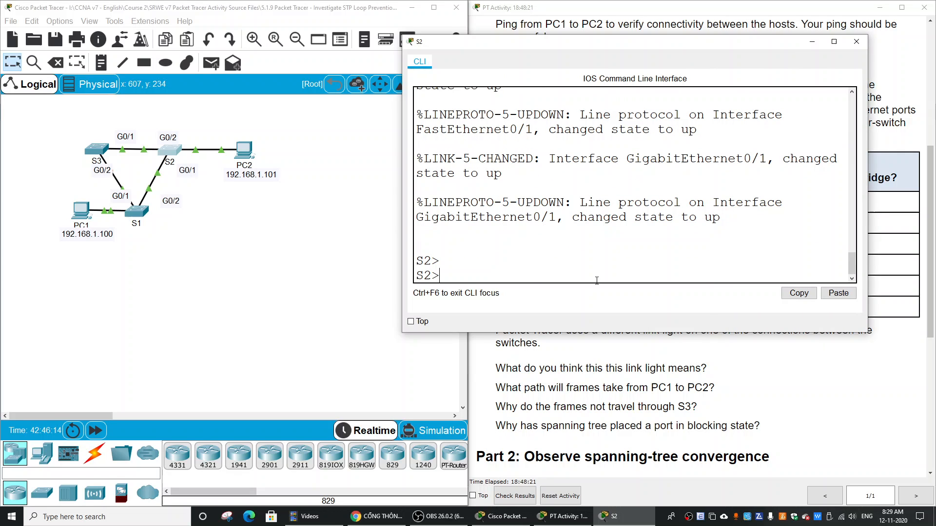
text(show spanning-tree)
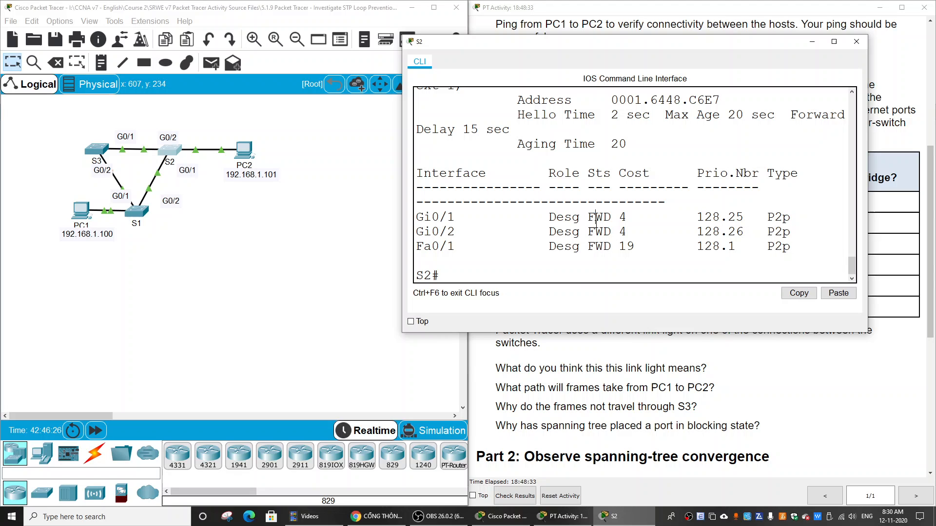
double_click(598, 217)
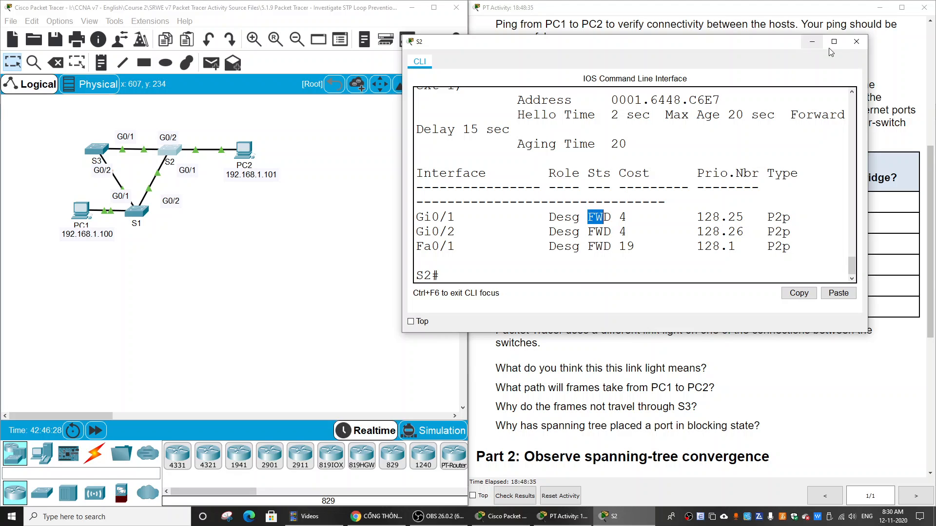
click(856, 41)
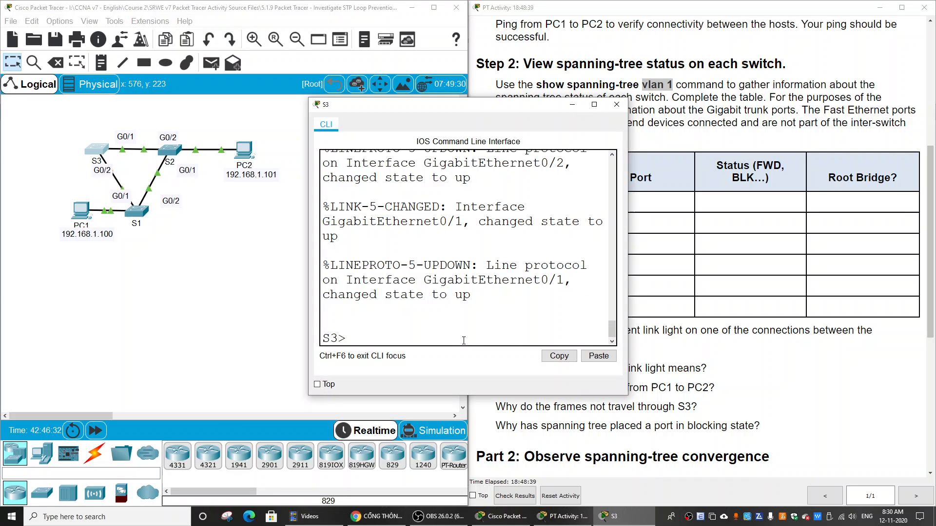
Enter privileged mode on S3, run sh sp vl 1, and mark Gi0/2 blocking
text(en)
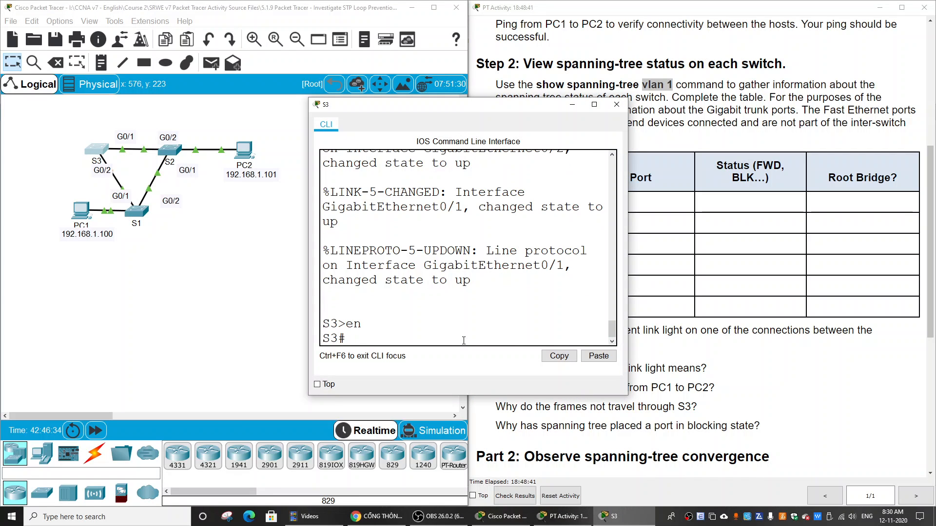
text(sh sp vl 1)
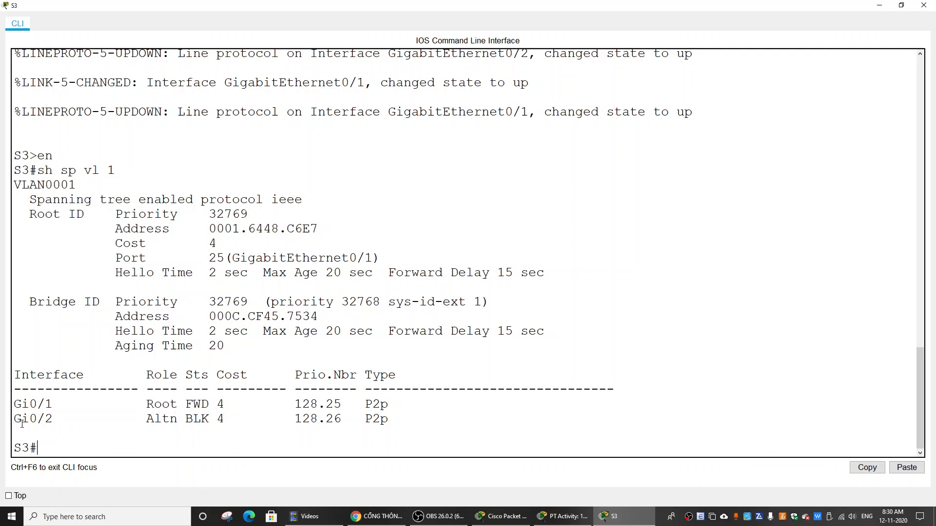
double_click(24, 419)
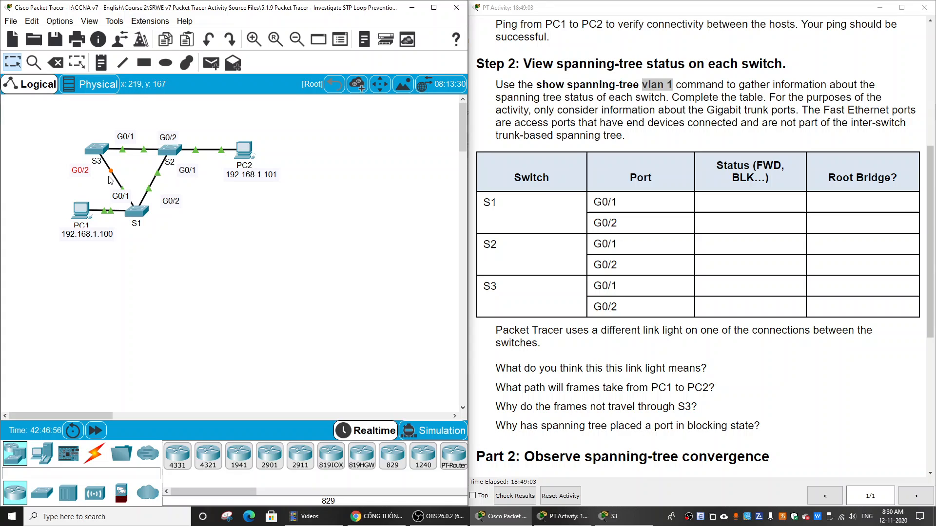
mouse_move(111, 176)
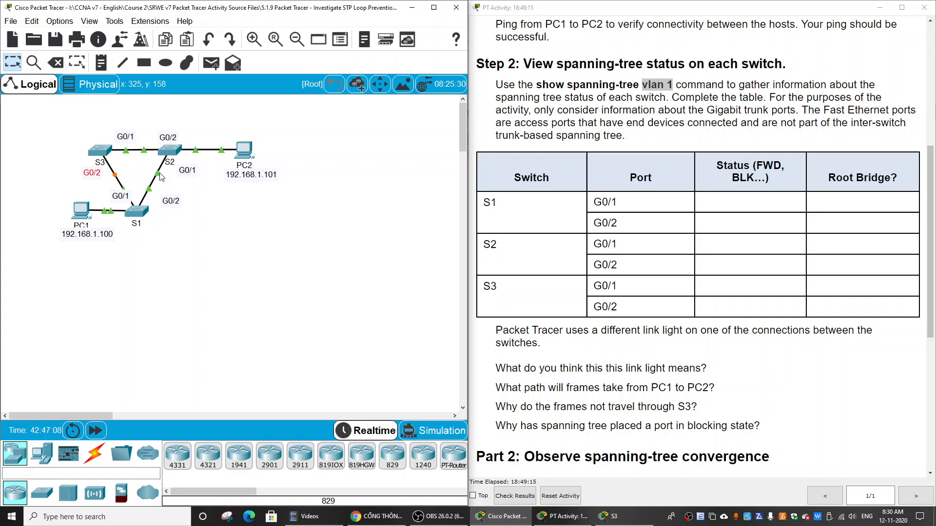
mouse_move(511, 301)
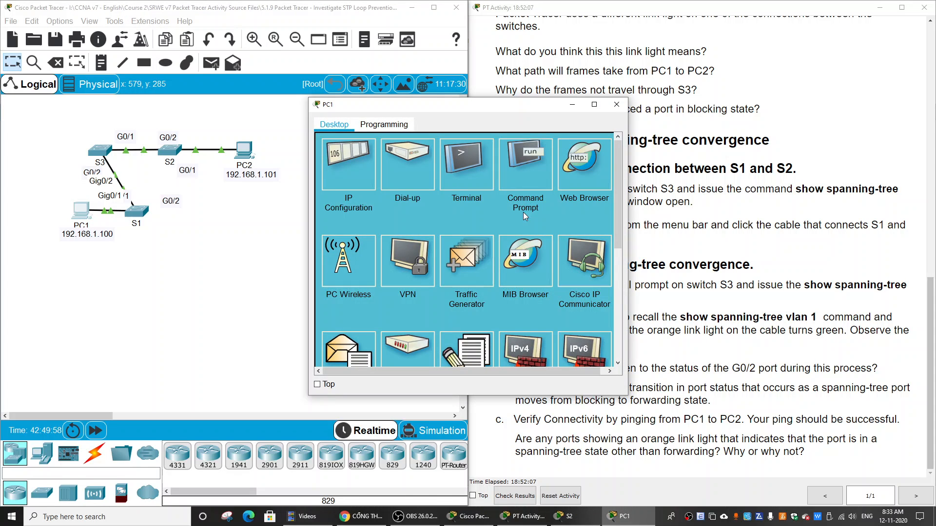
Close PC1's window to return to the topology view
click(524, 164)
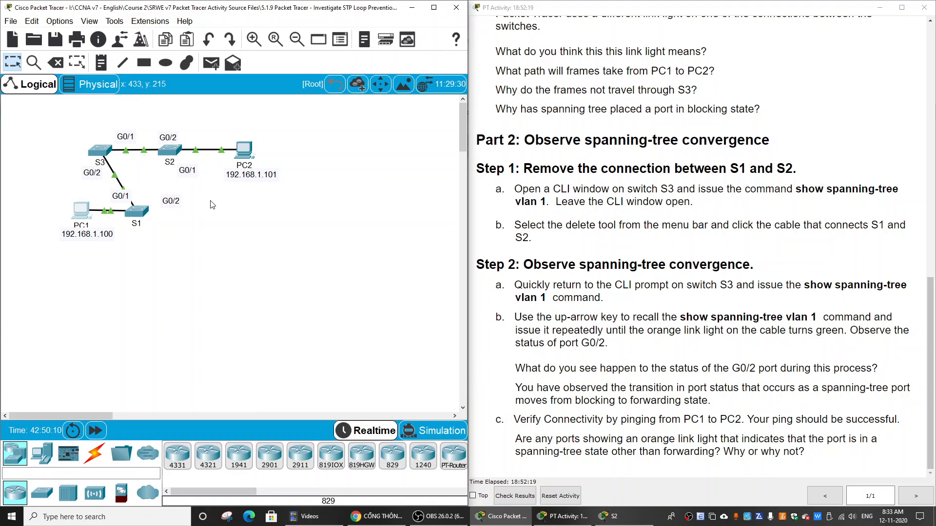
mouse_move(168, 231)
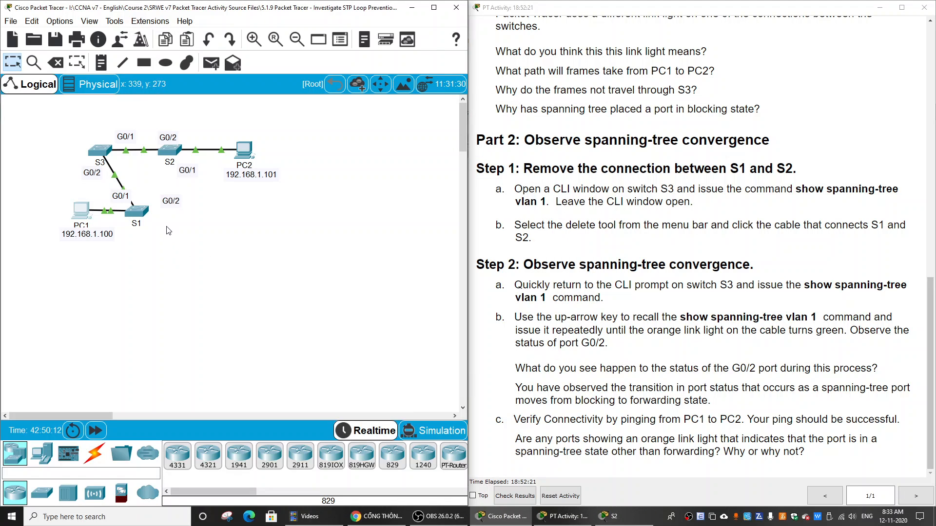
mouse_move(188, 170)
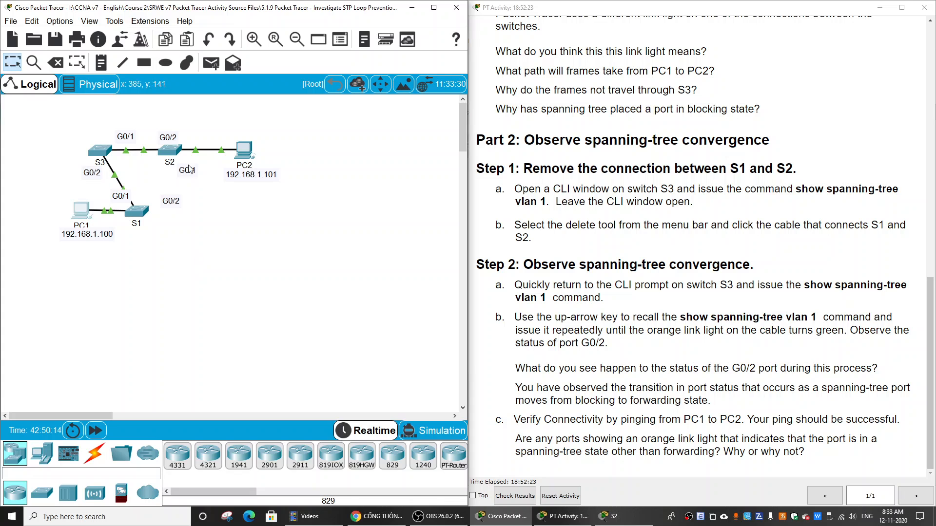
mouse_move(238, 218)
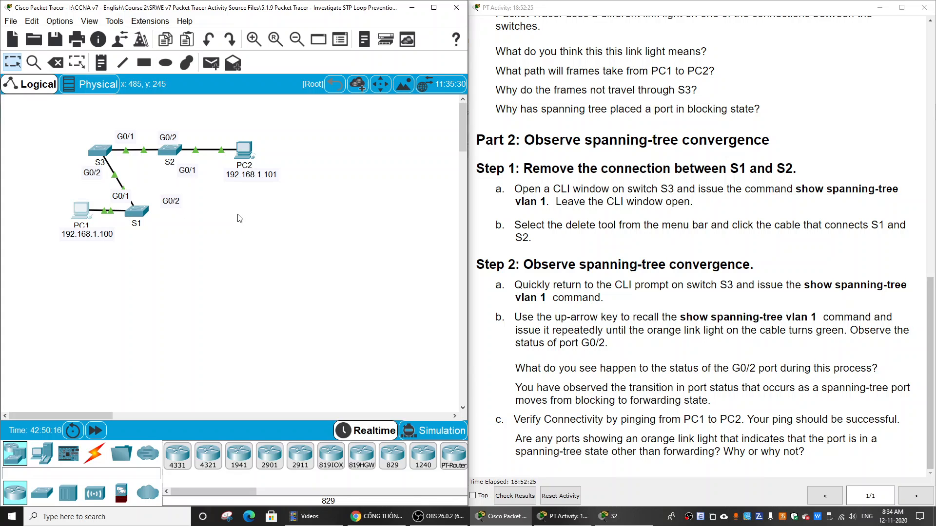